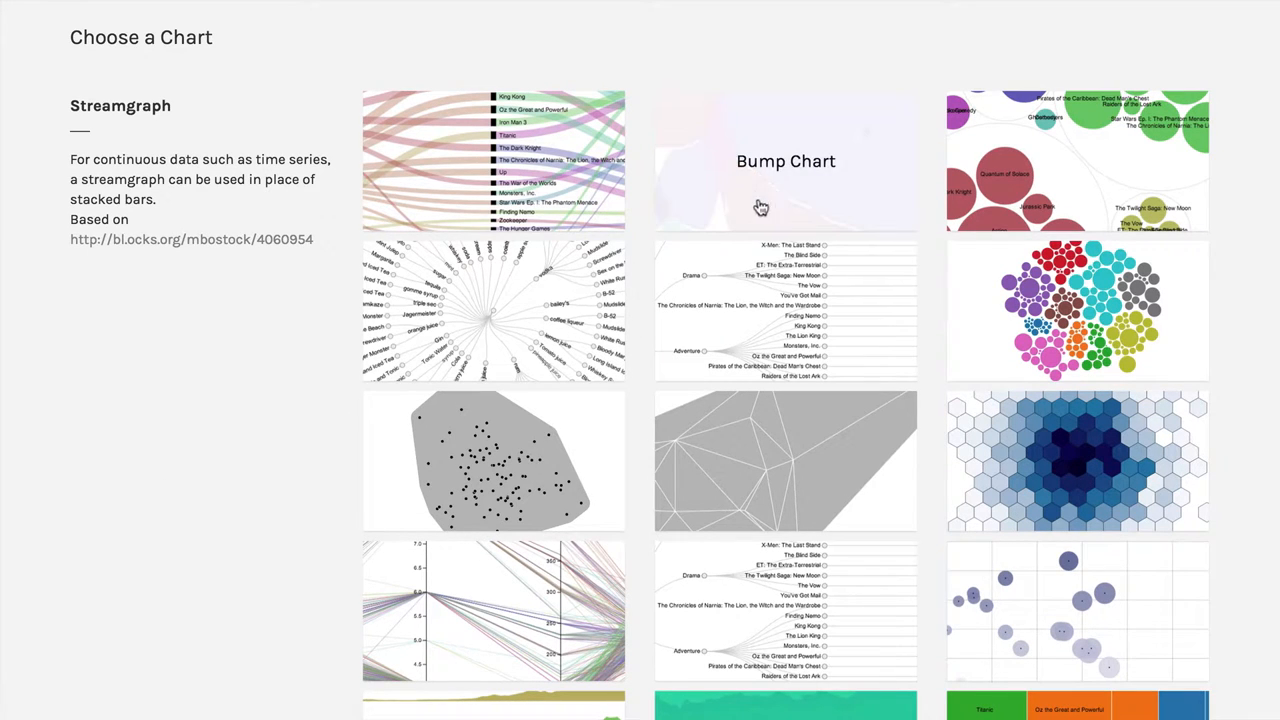
pyautogui.moveTo(810, 181)
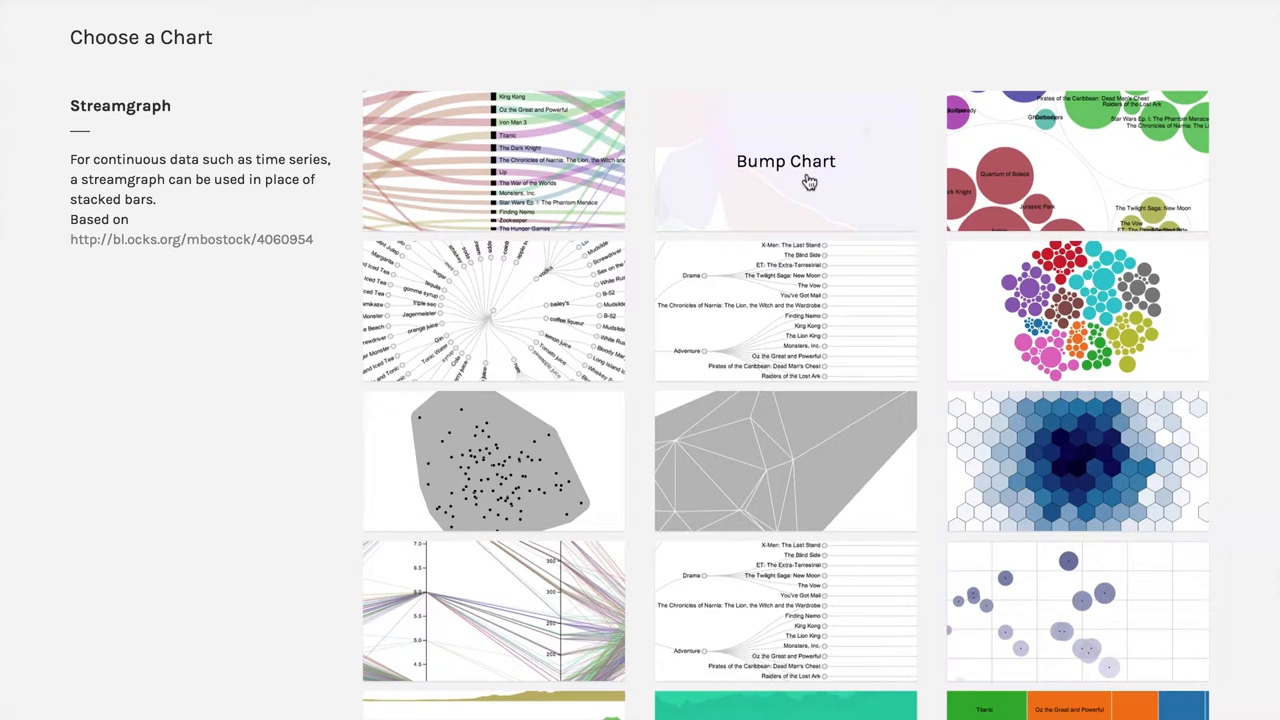
# Choose Bump Chart from the chart gallery
pyautogui.click(786, 161)
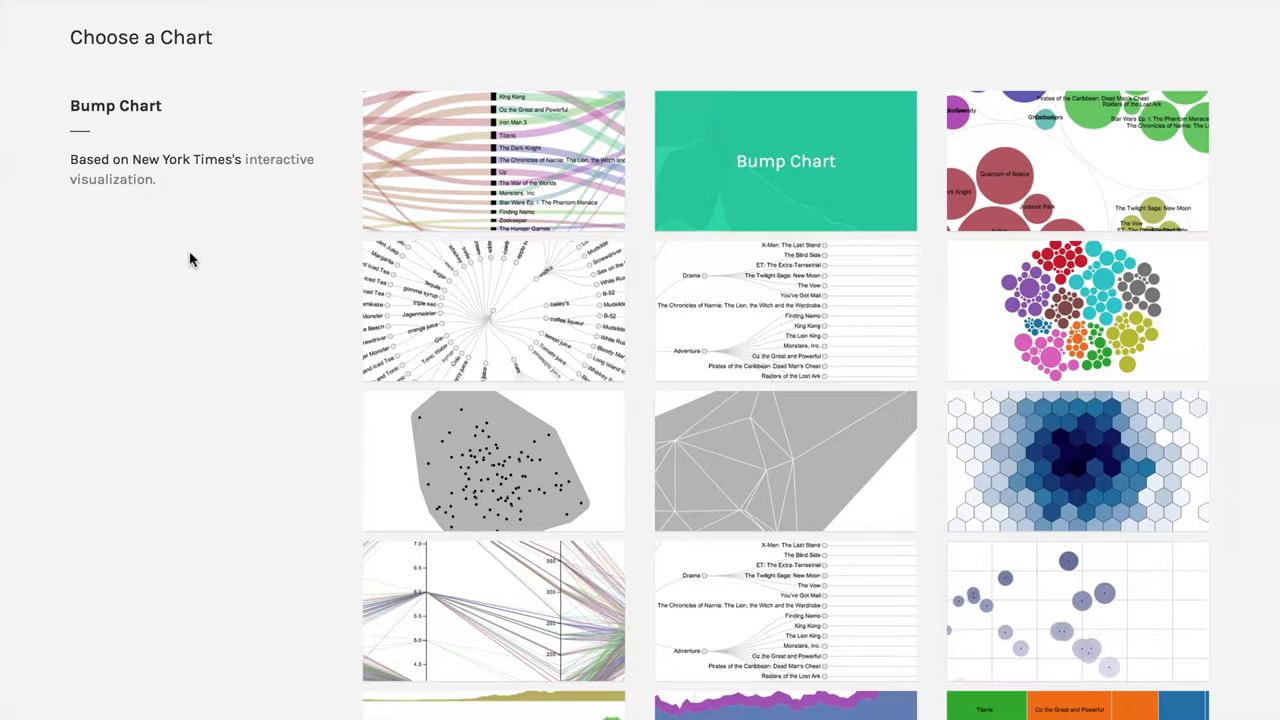
# Scroll down to the Map your dimensions section showing Year, Media and Market Share
pyautogui.scroll(-3)
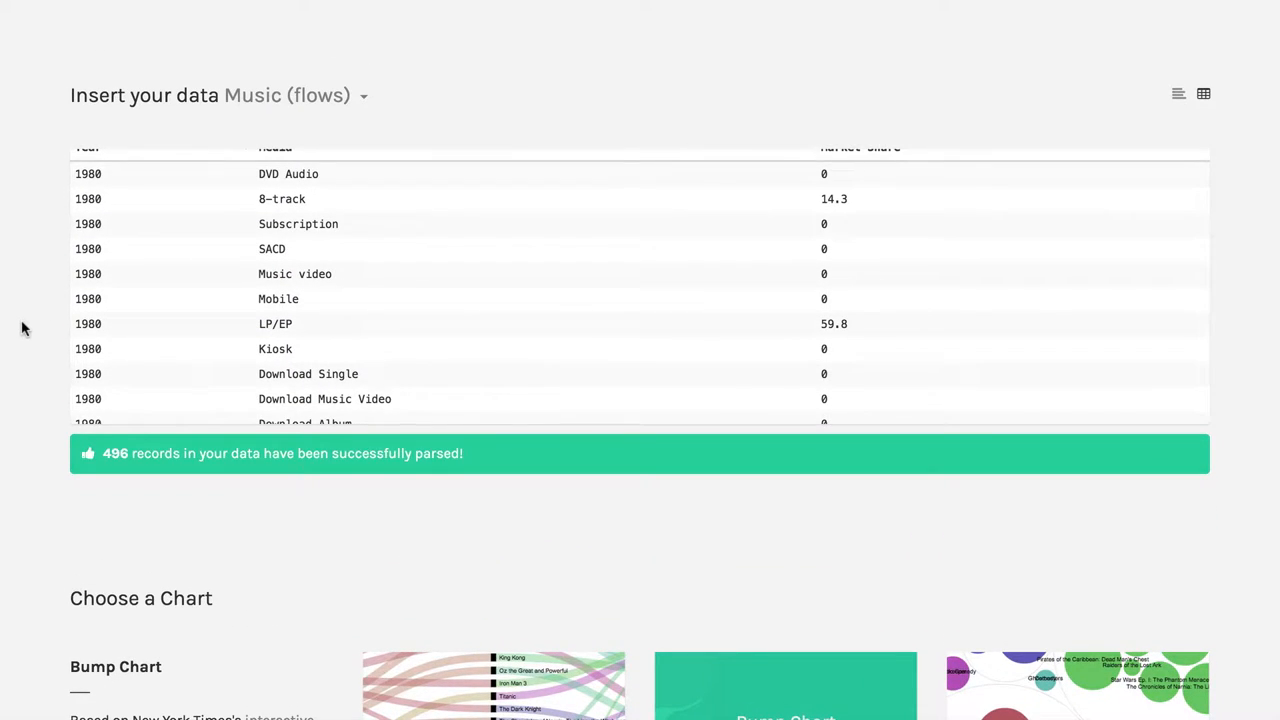
pyautogui.scroll(-3)
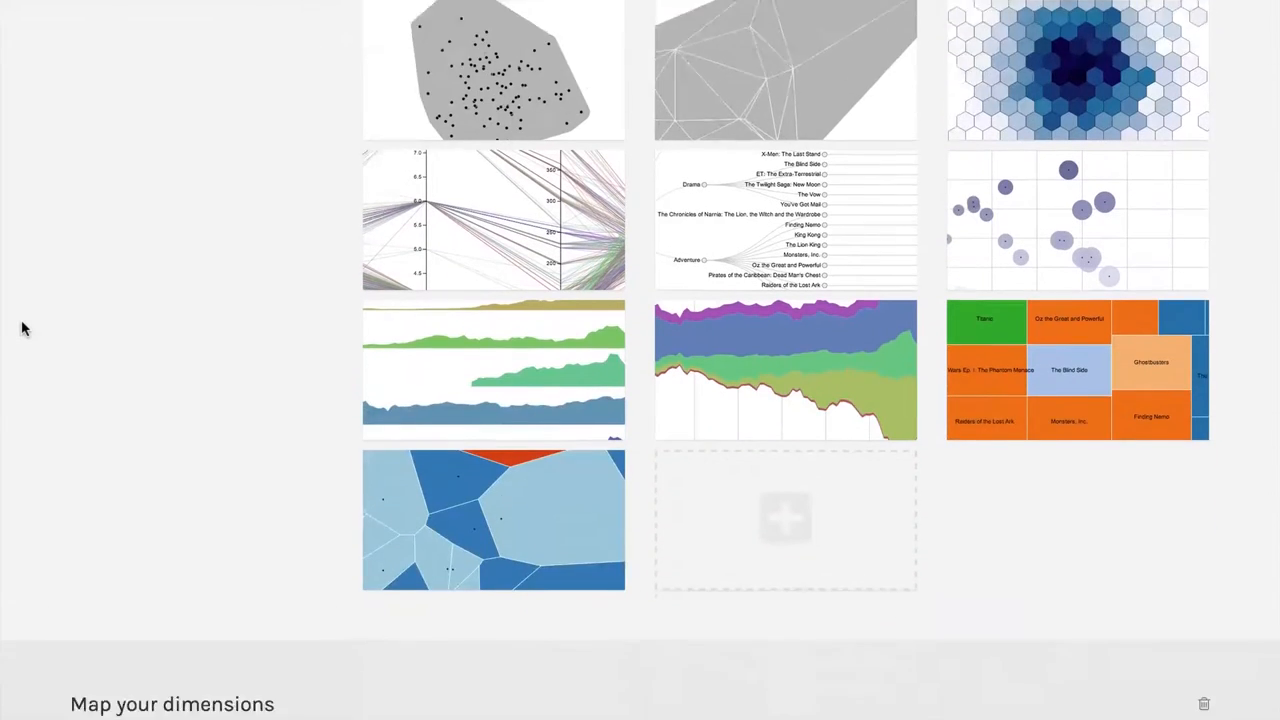
pyautogui.scroll(-3)
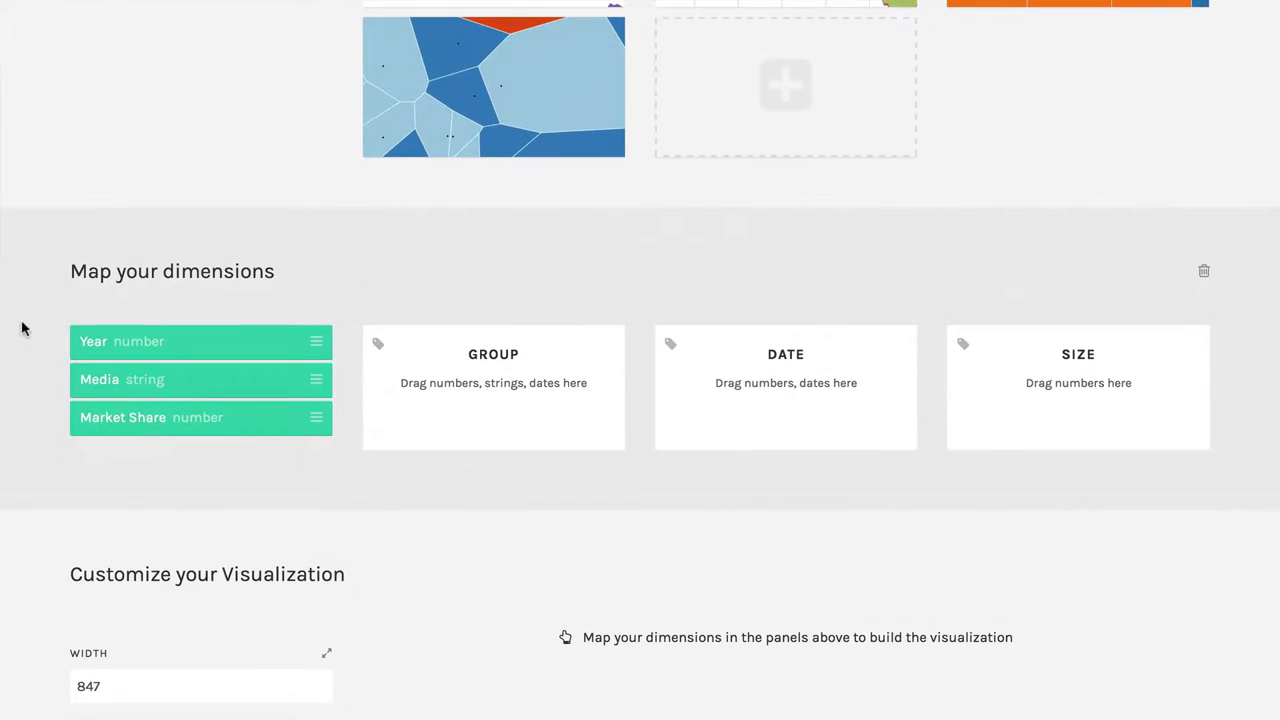
pyautogui.scroll(-3)
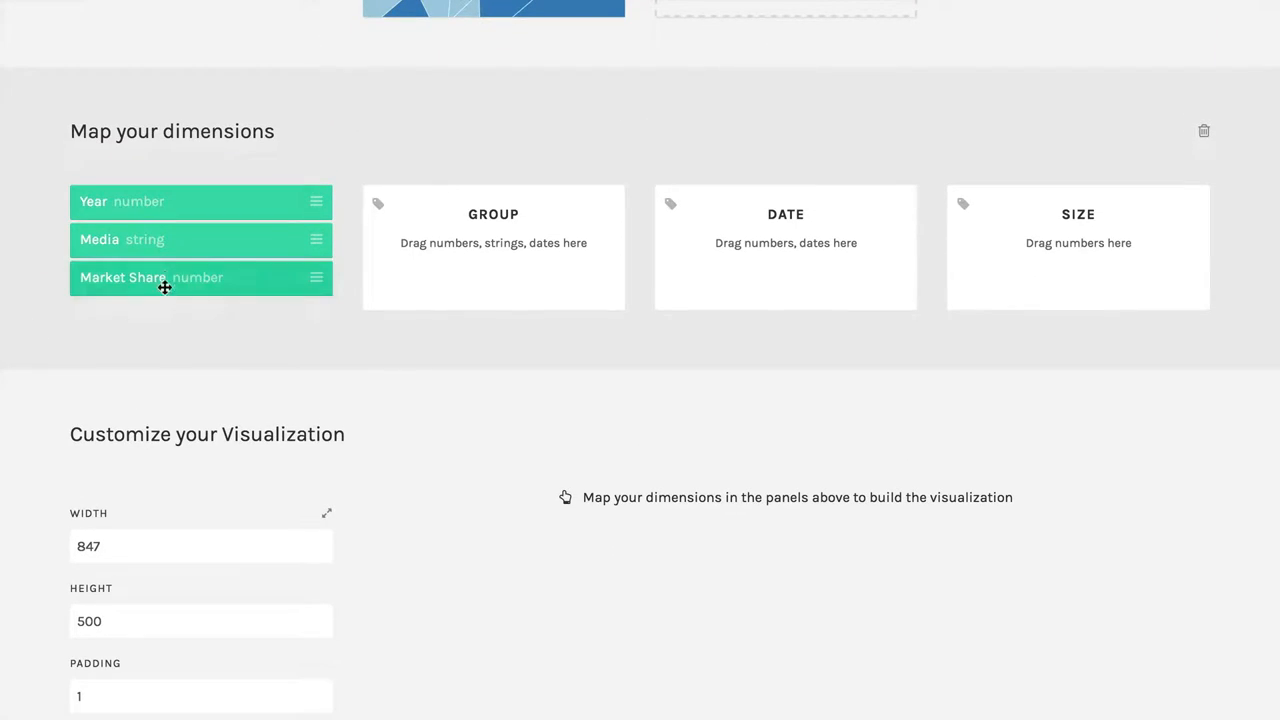
# Map Media to Group and Year to Date
pyautogui.moveTo(200, 239); pyautogui.dragTo(420, 279)
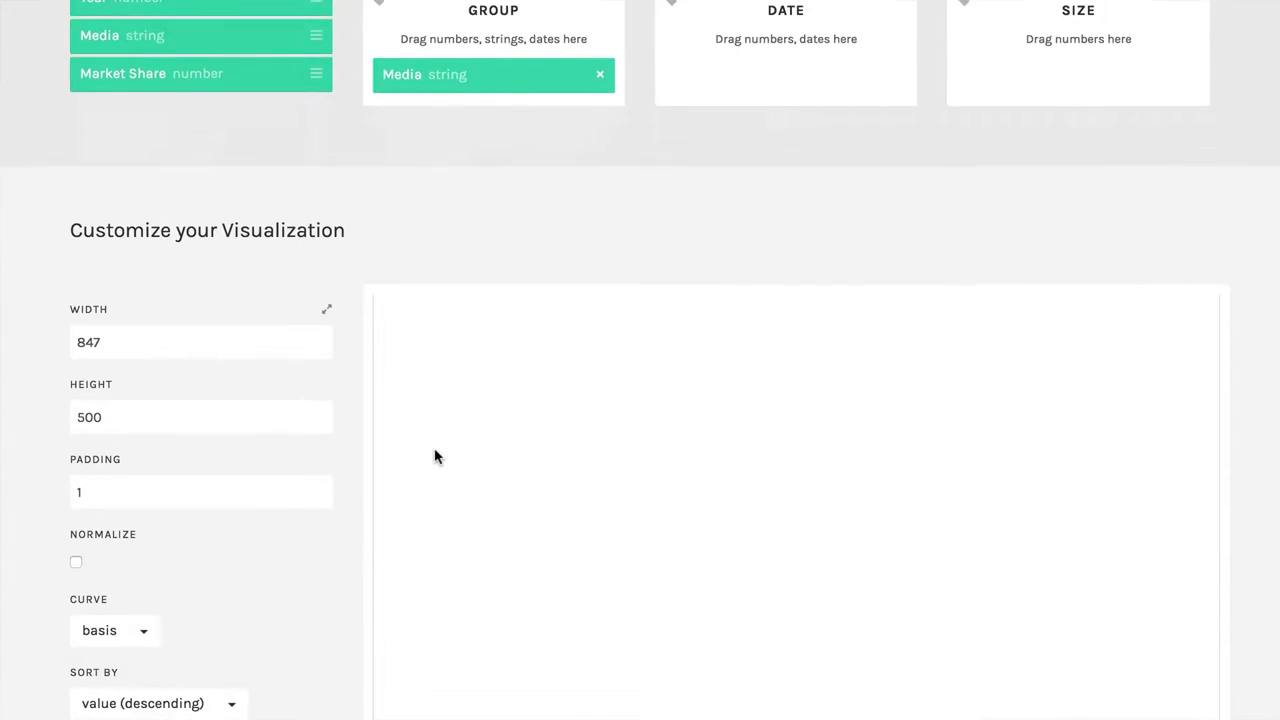
pyautogui.scroll(-3)
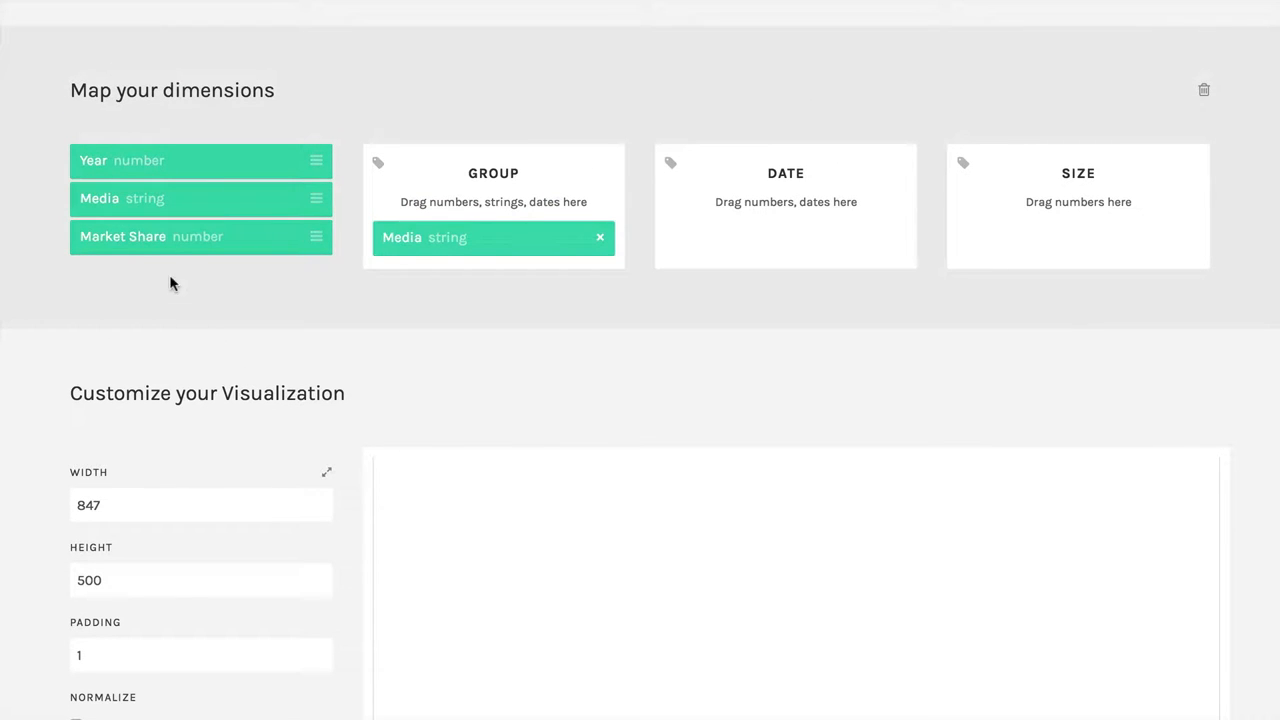
pyautogui.moveTo(200, 160); pyautogui.dragTo(658, 222)
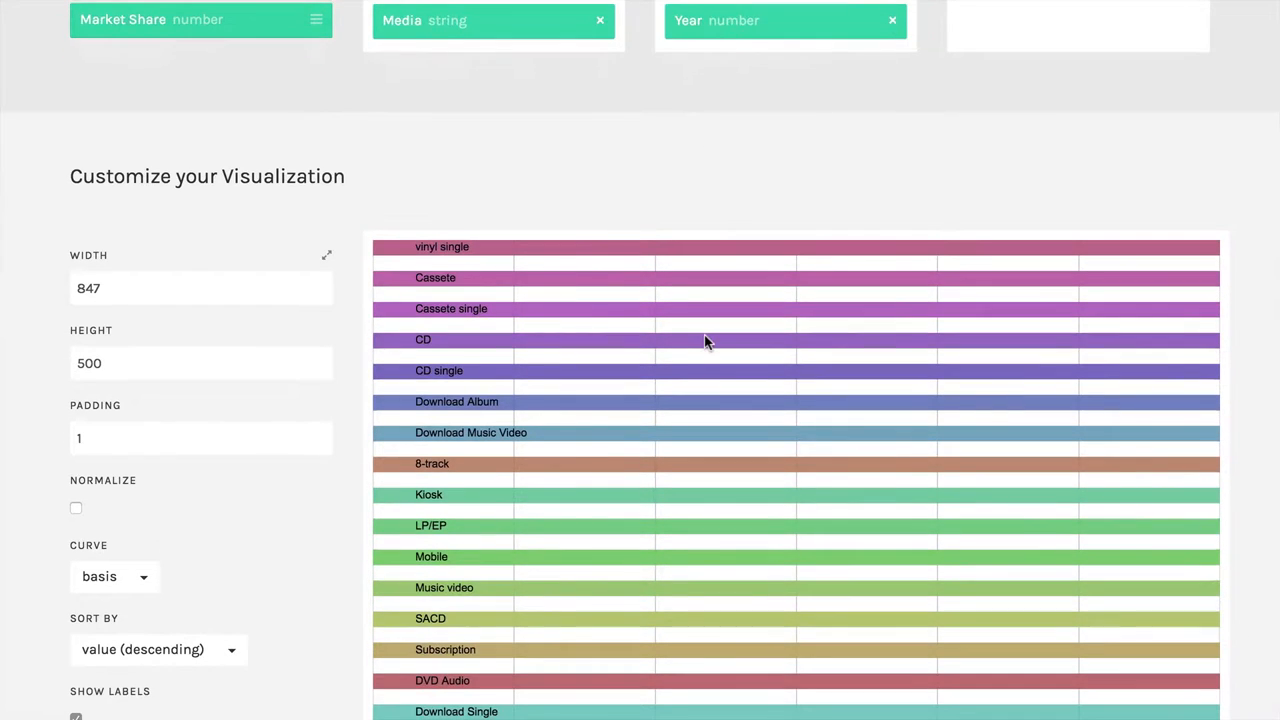
pyautogui.scroll(-3)
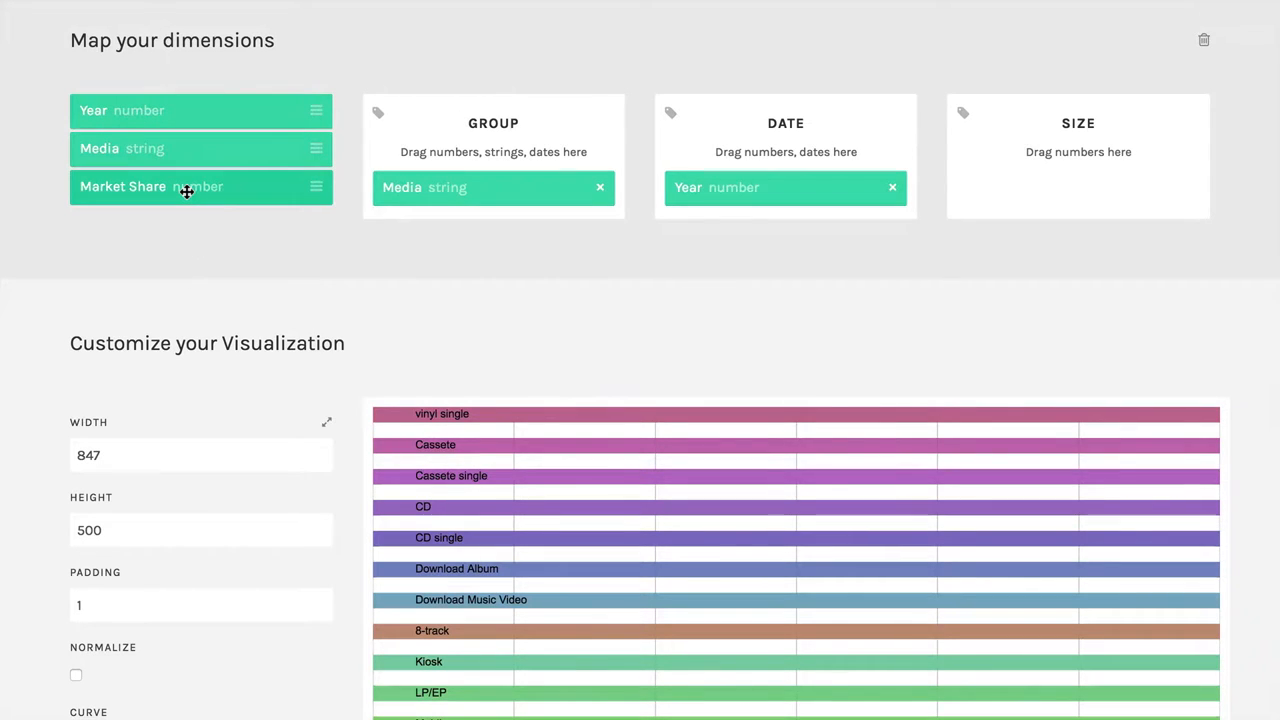
# Map Market Share to Size and scroll down to the rendered bump chart
pyautogui.moveTo(185, 190); pyautogui.dragTo(903, 262)
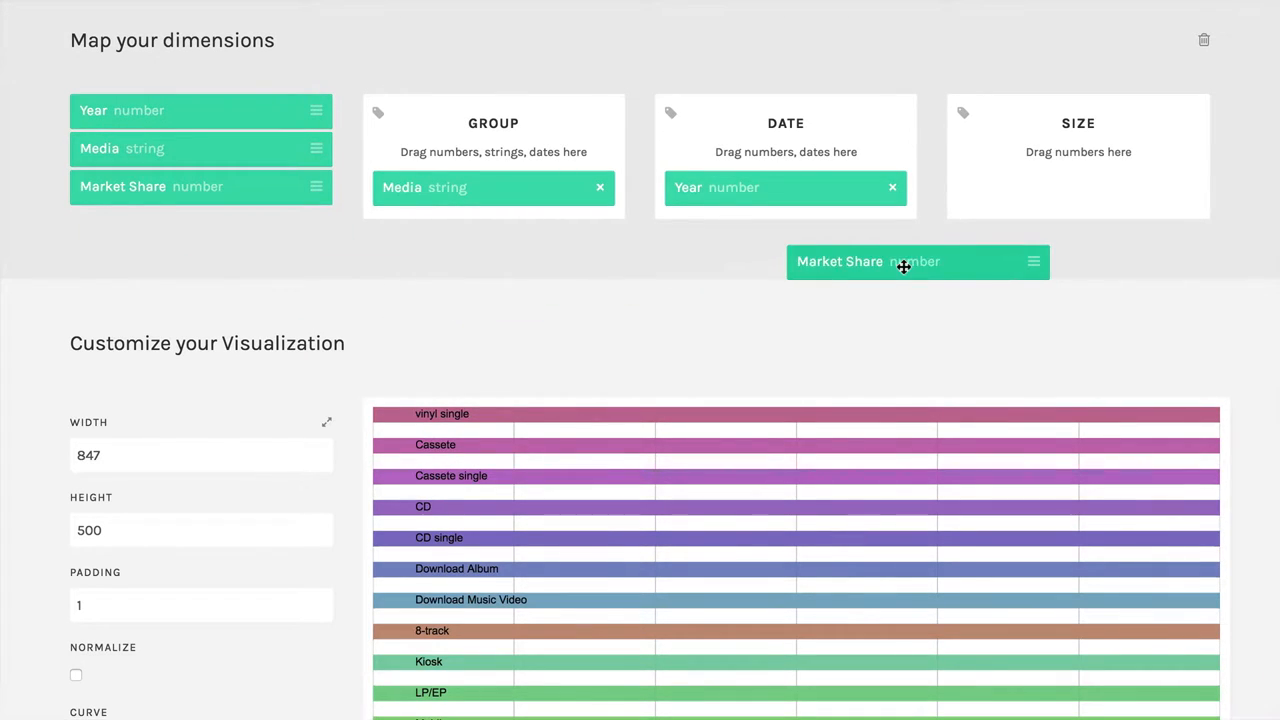
pyautogui.moveTo(903, 261); pyautogui.dragTo(1072, 190)
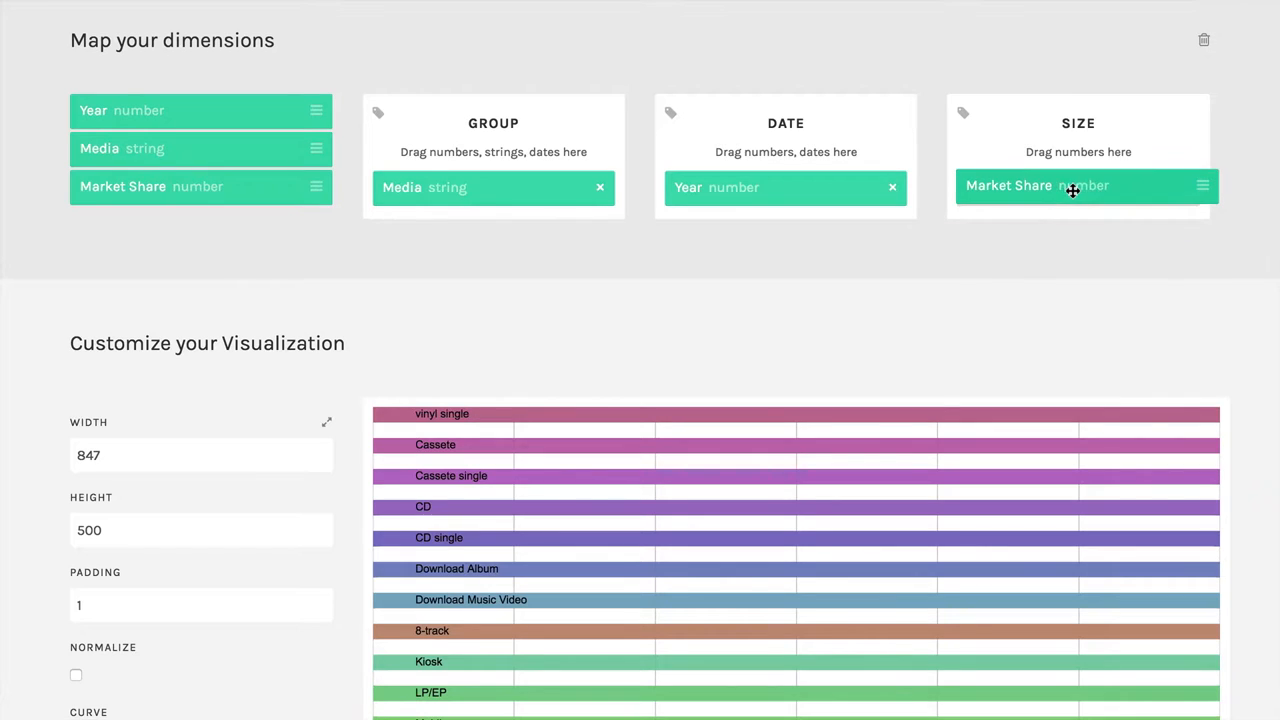
pyautogui.scroll(-3)
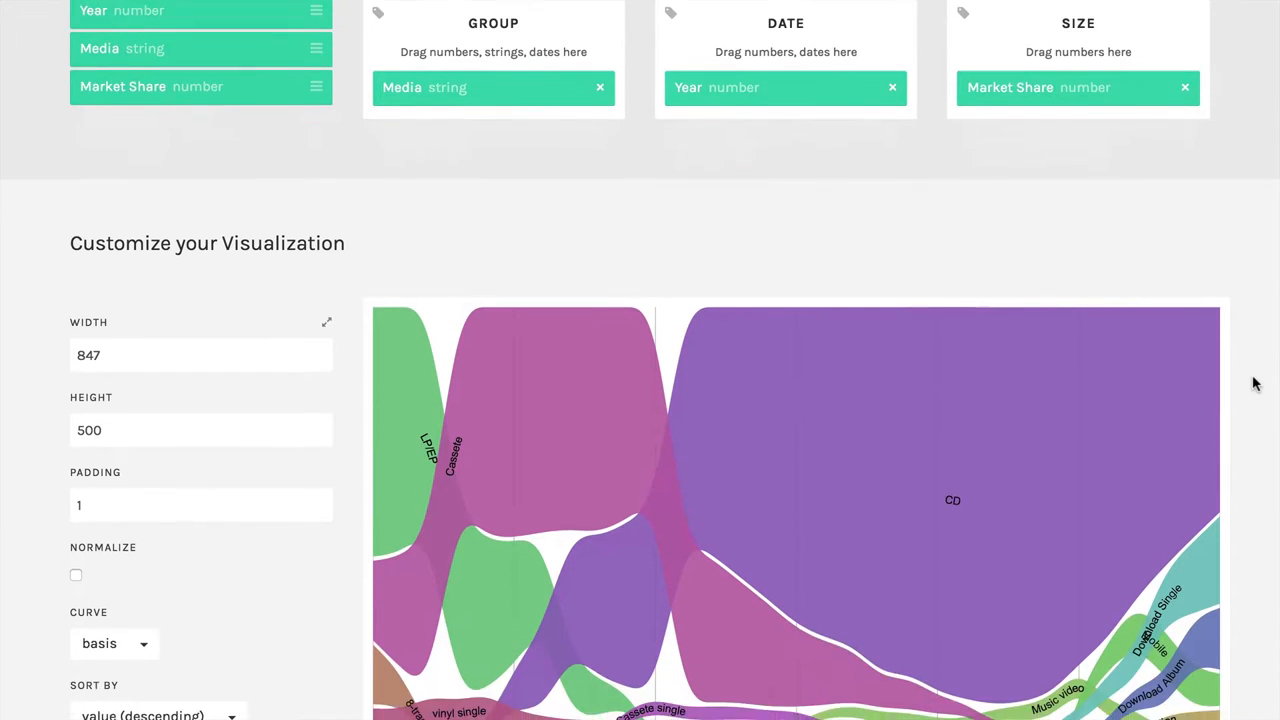
pyautogui.scroll(-3)
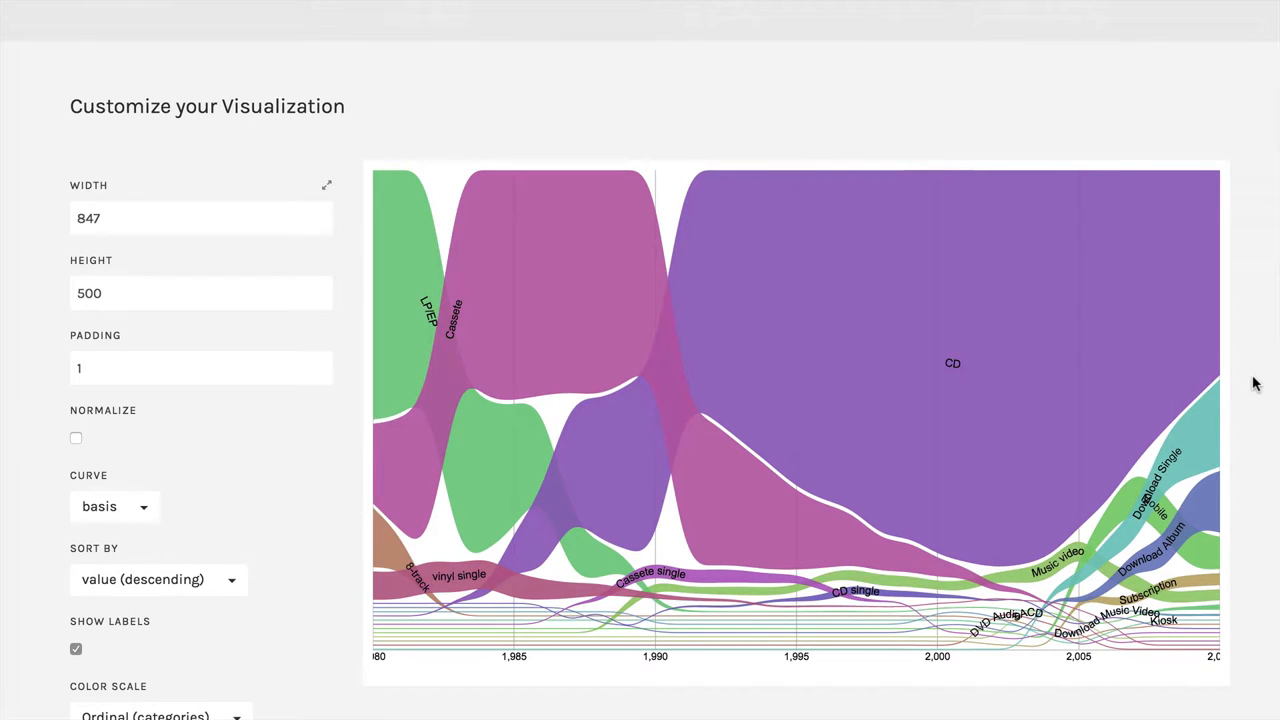
pyautogui.moveTo(675, 462)
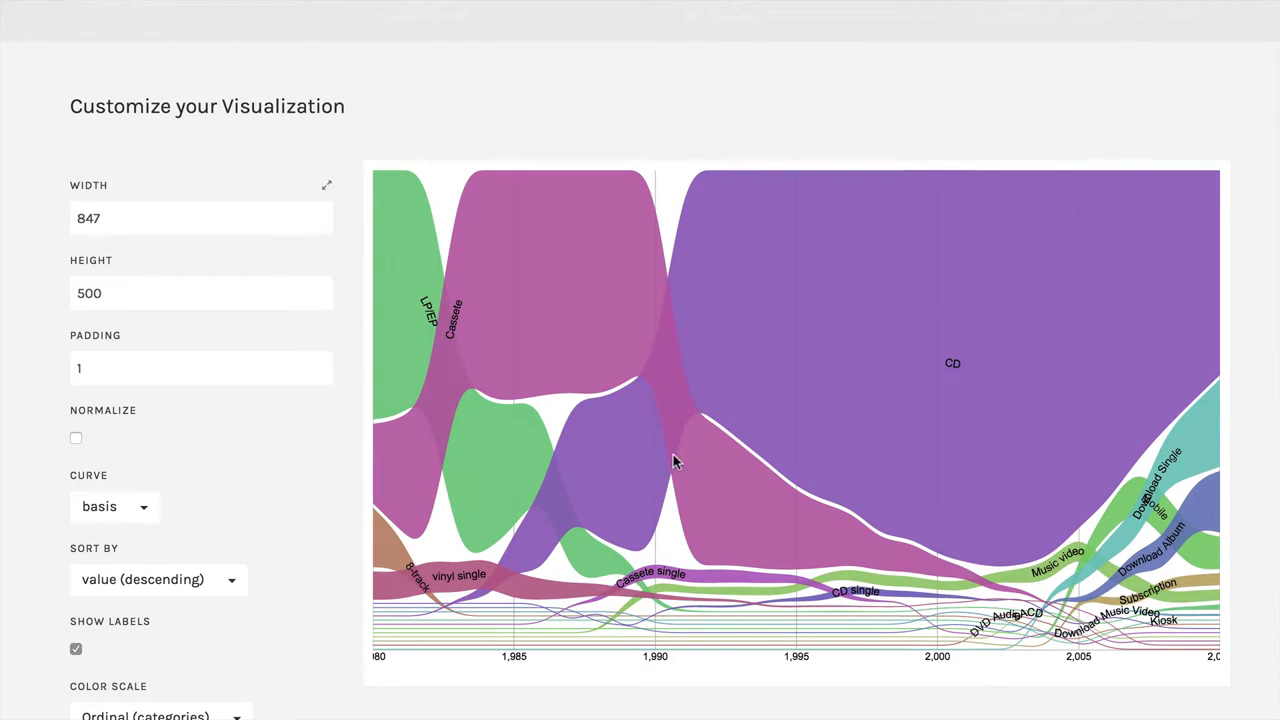
pyautogui.click(76, 438)
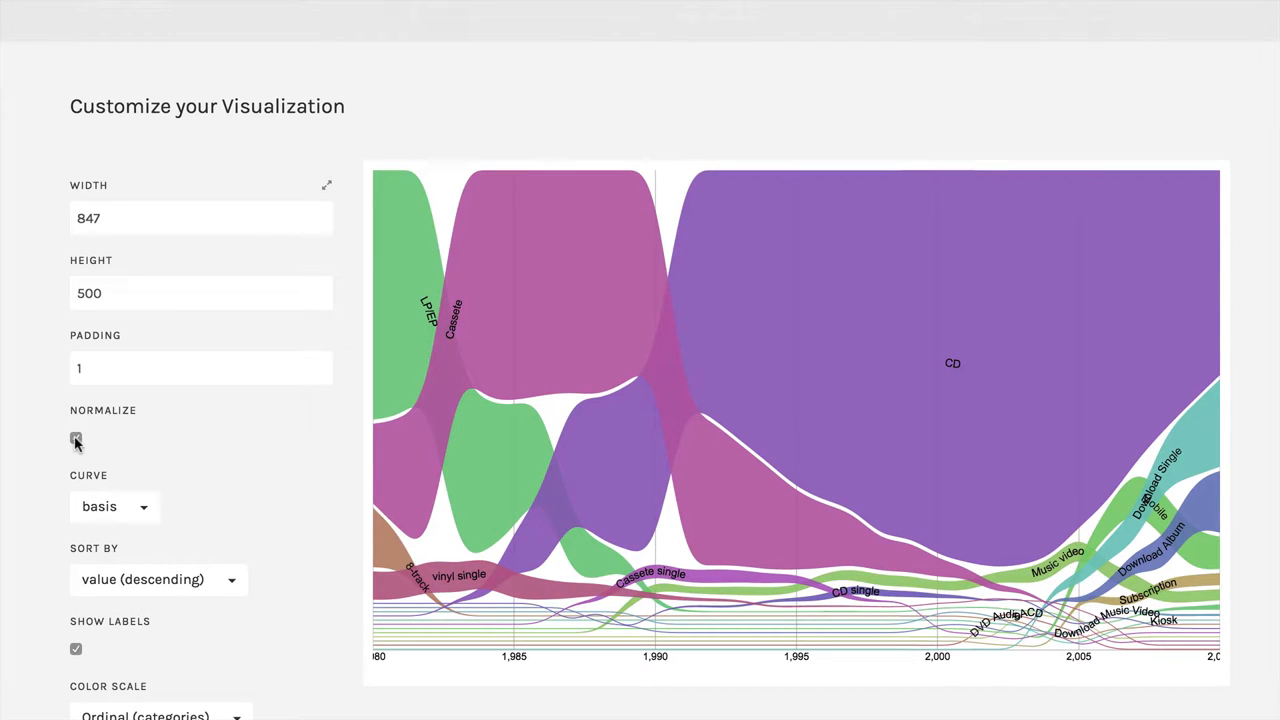
pyautogui.click(76, 439)
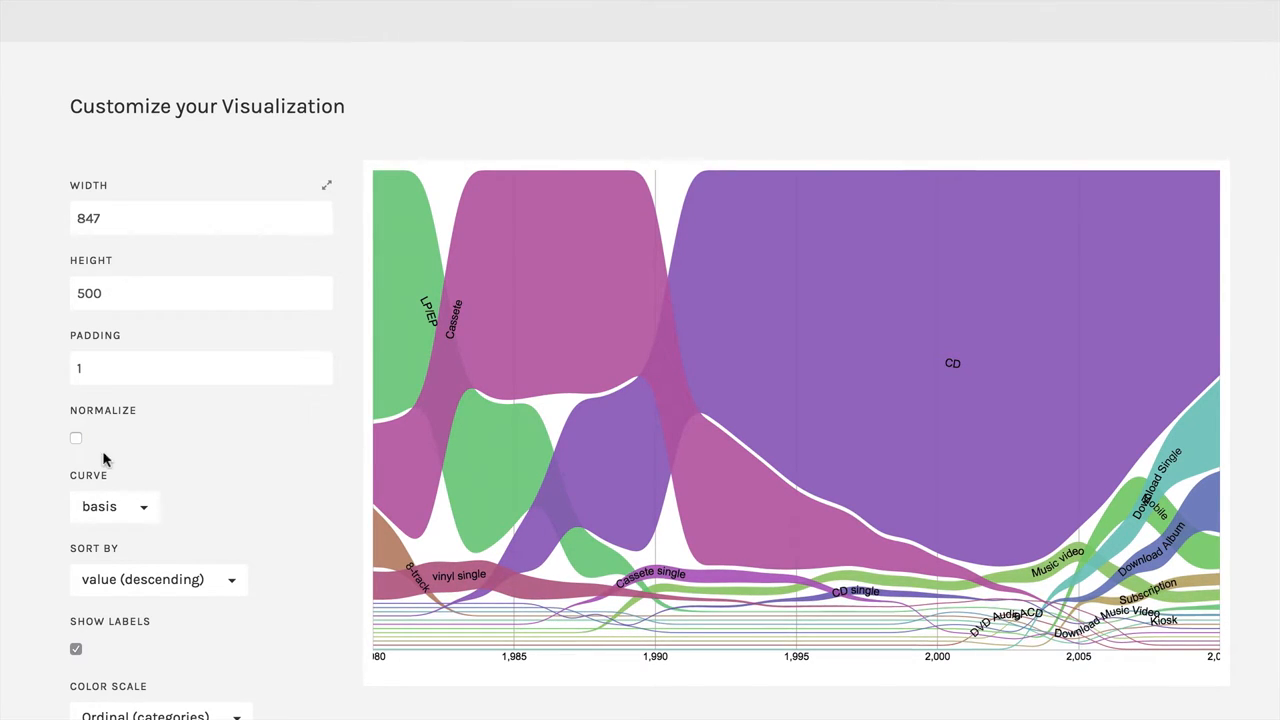
pyautogui.click(113, 506)
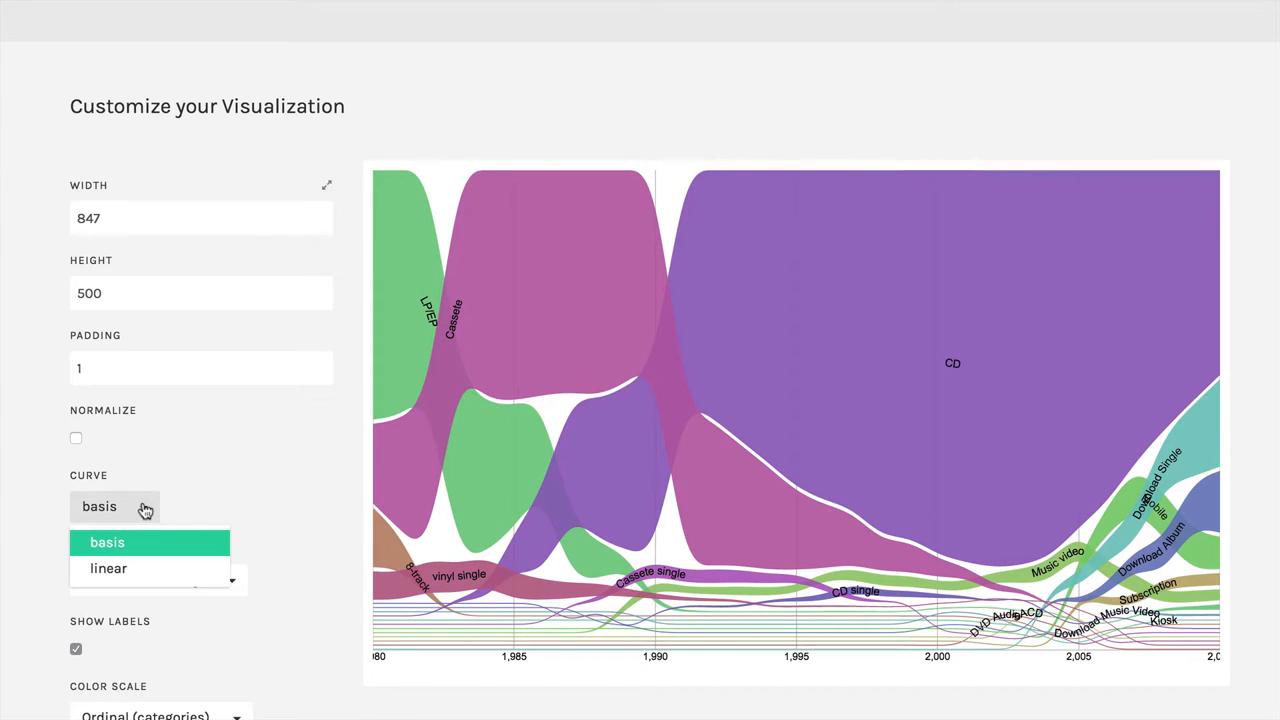
pyautogui.moveTo(108, 568)
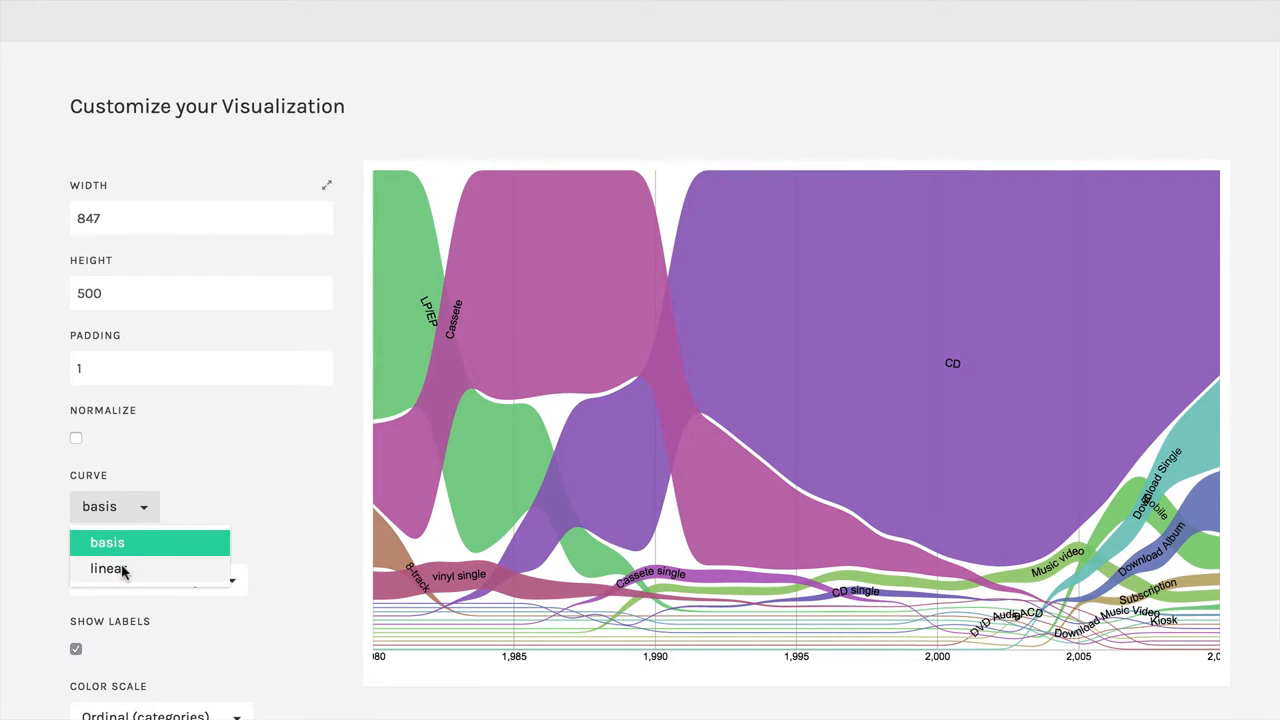
pyautogui.click(107, 568)
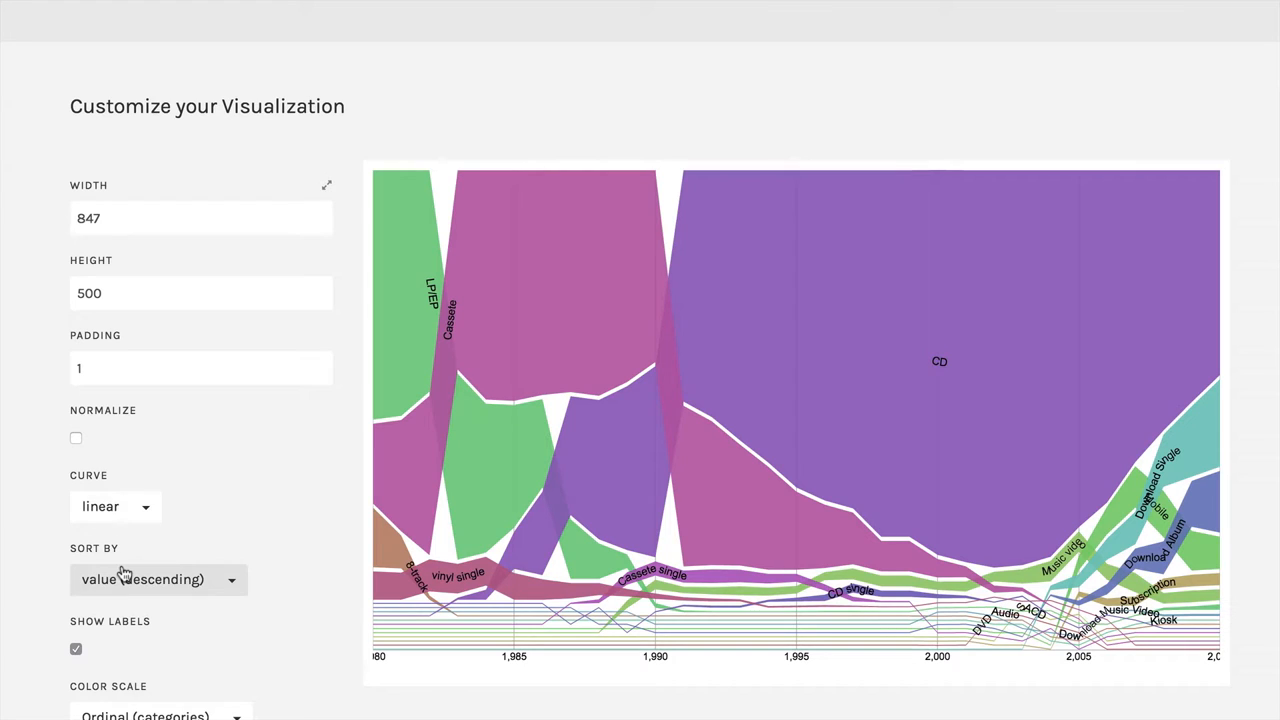
pyautogui.click(114, 506)
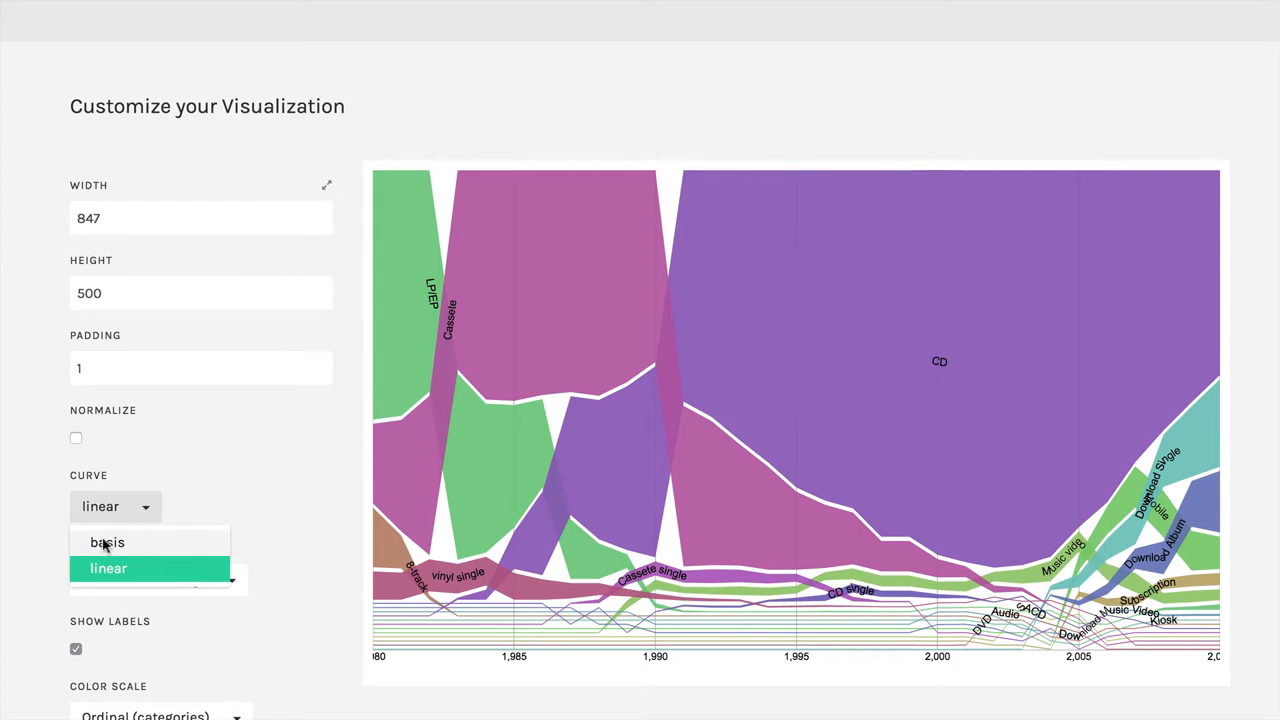
pyautogui.click(107, 542)
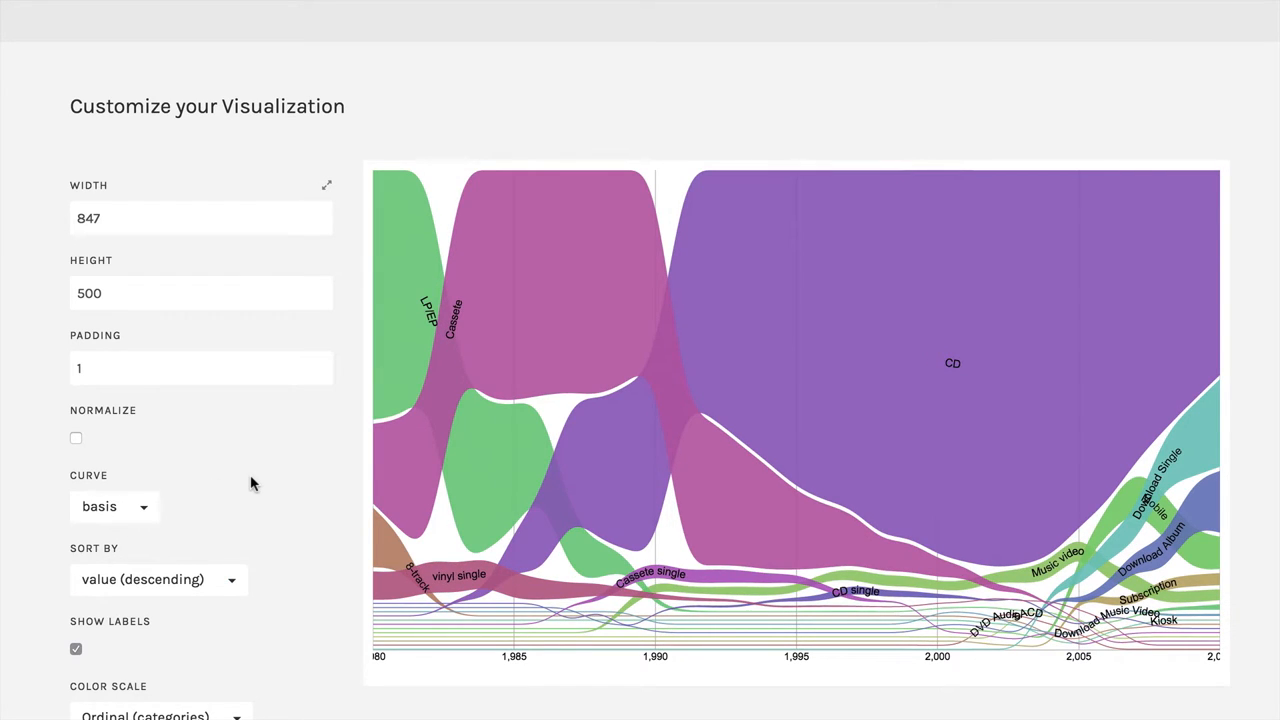